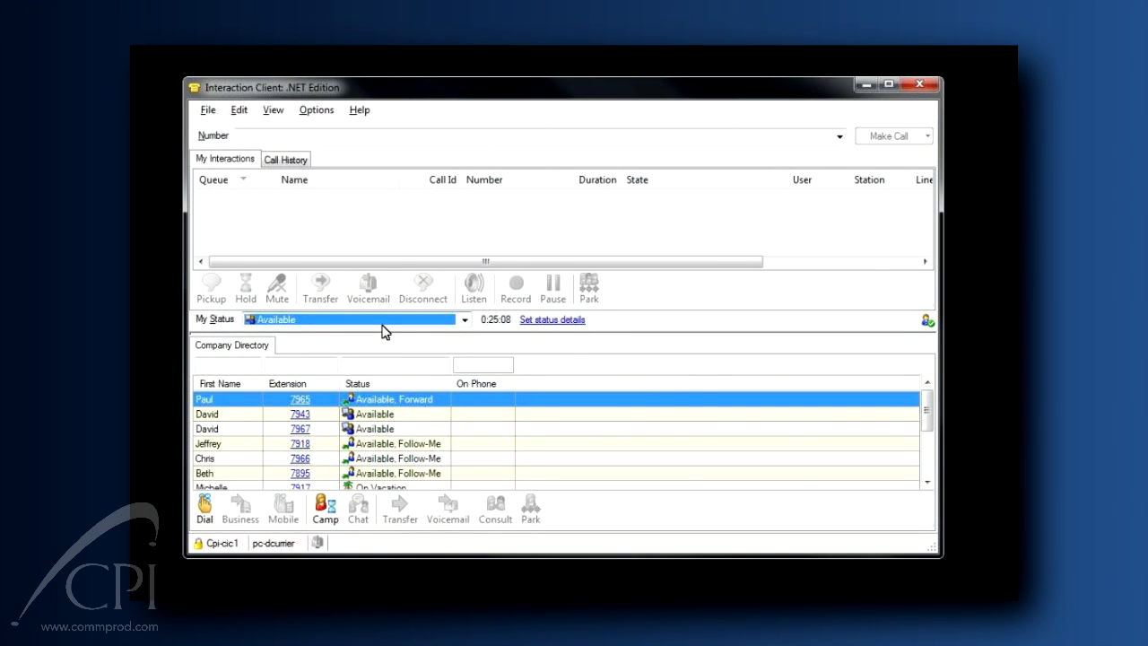
mouse_move(393, 327)
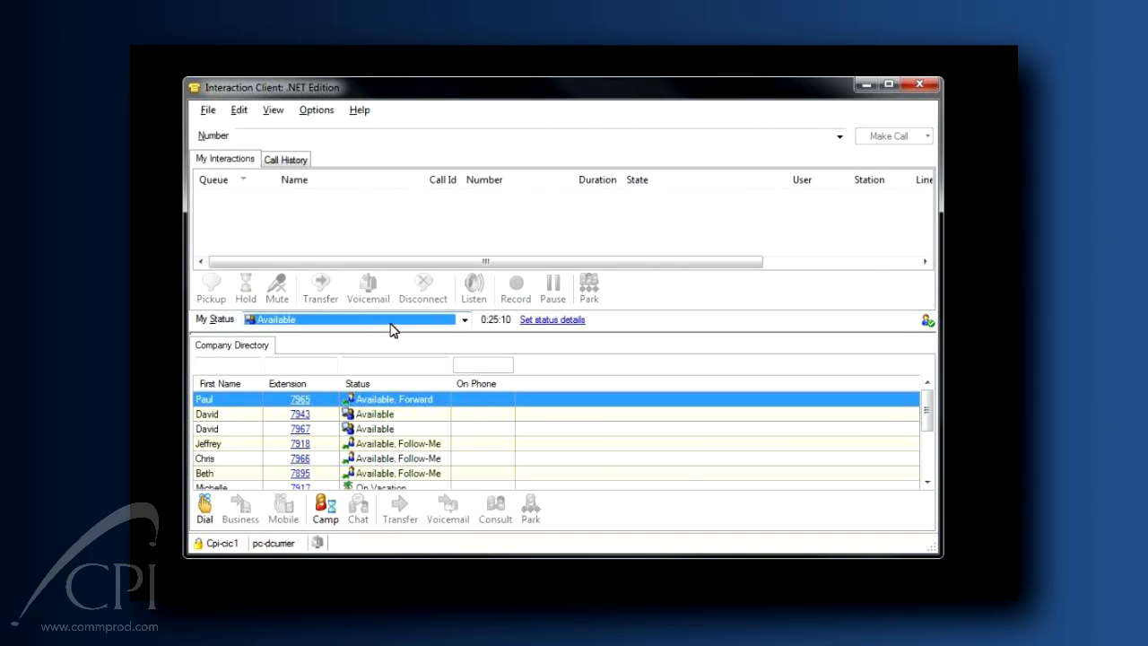
left_click(464, 319)
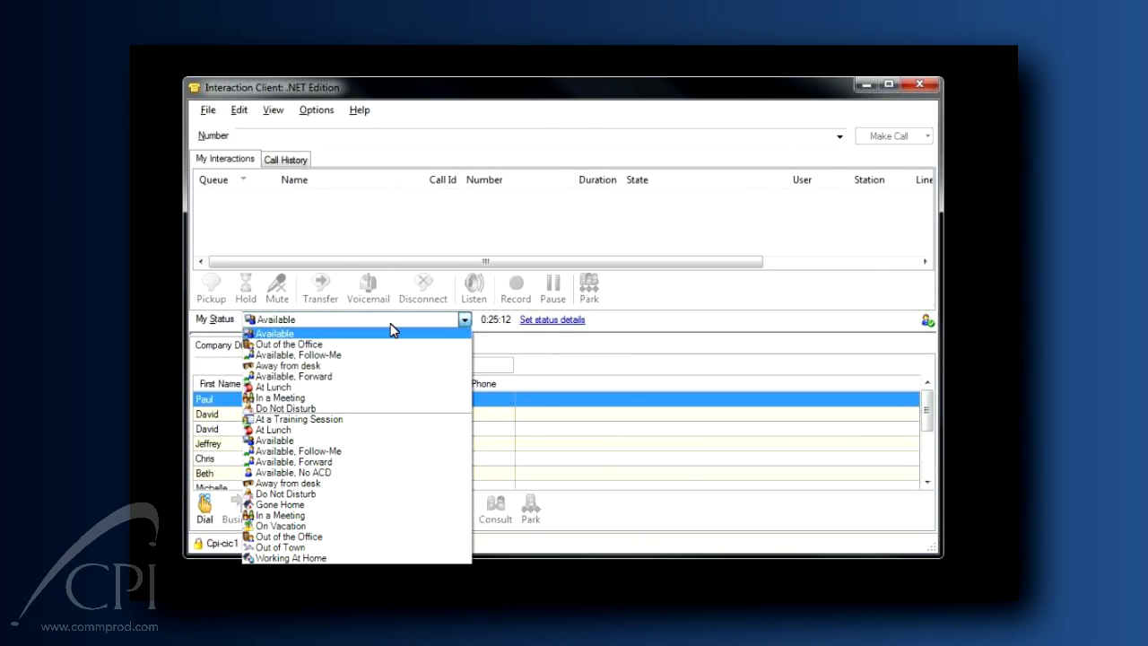
mouse_move(385, 354)
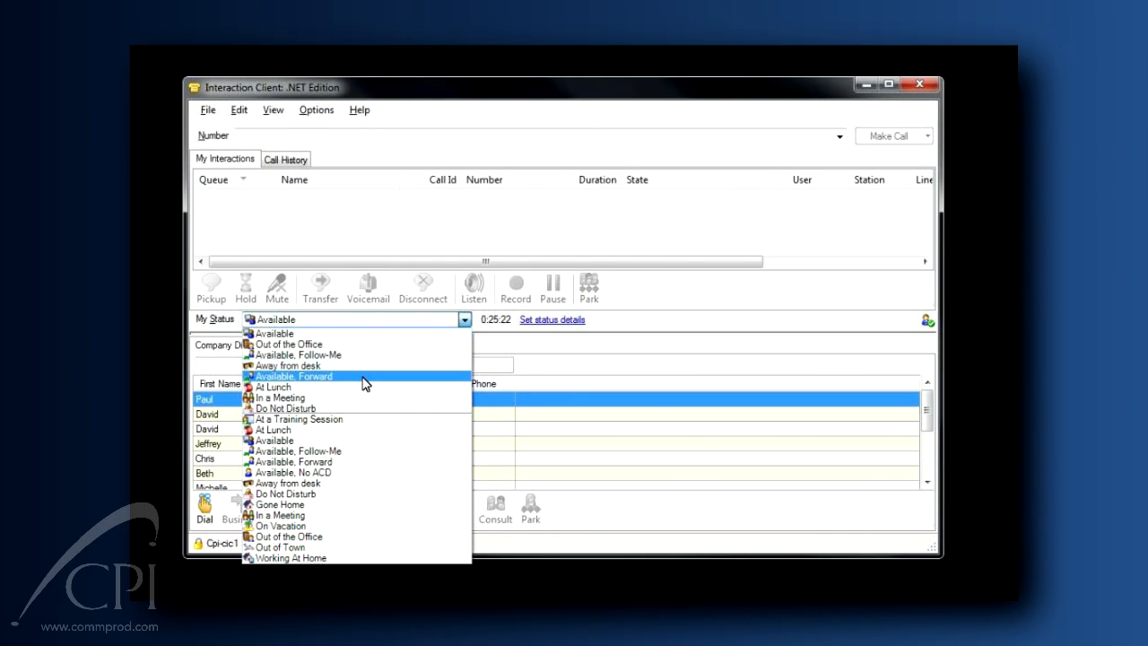
left_click(294, 376)
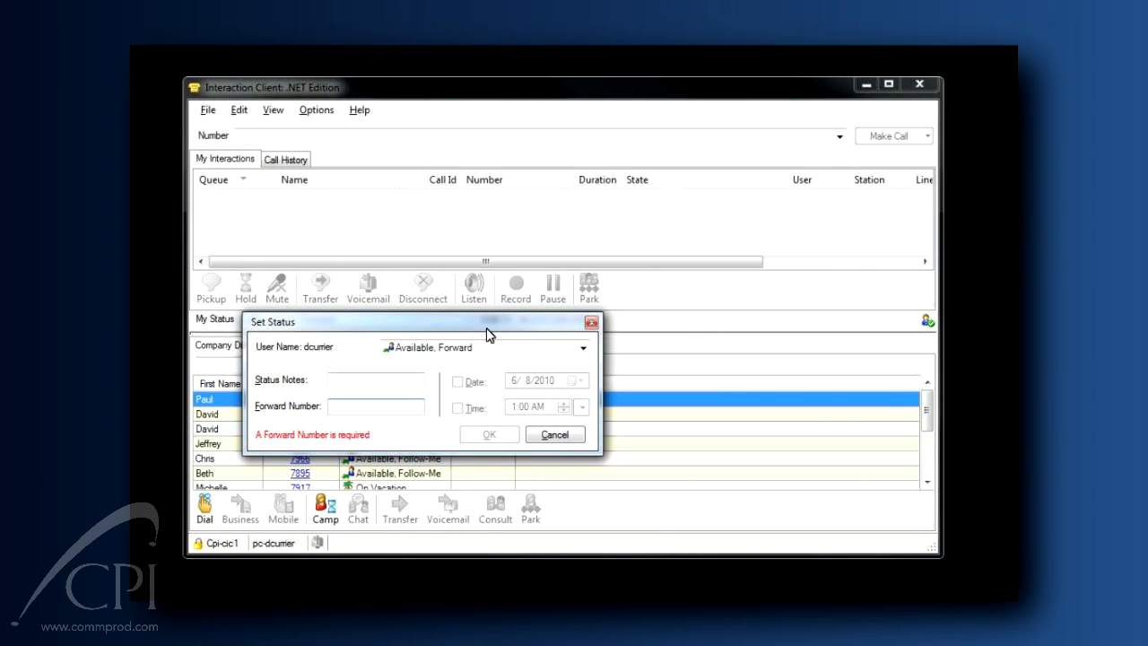
type("3172222222")
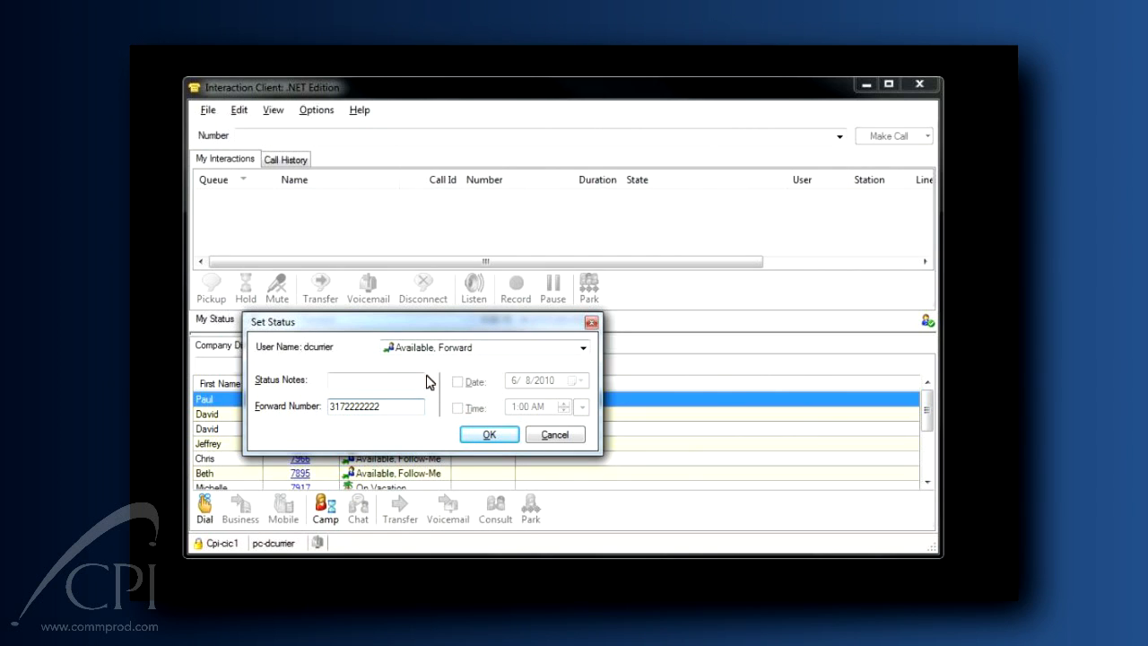
left_click(489, 434)
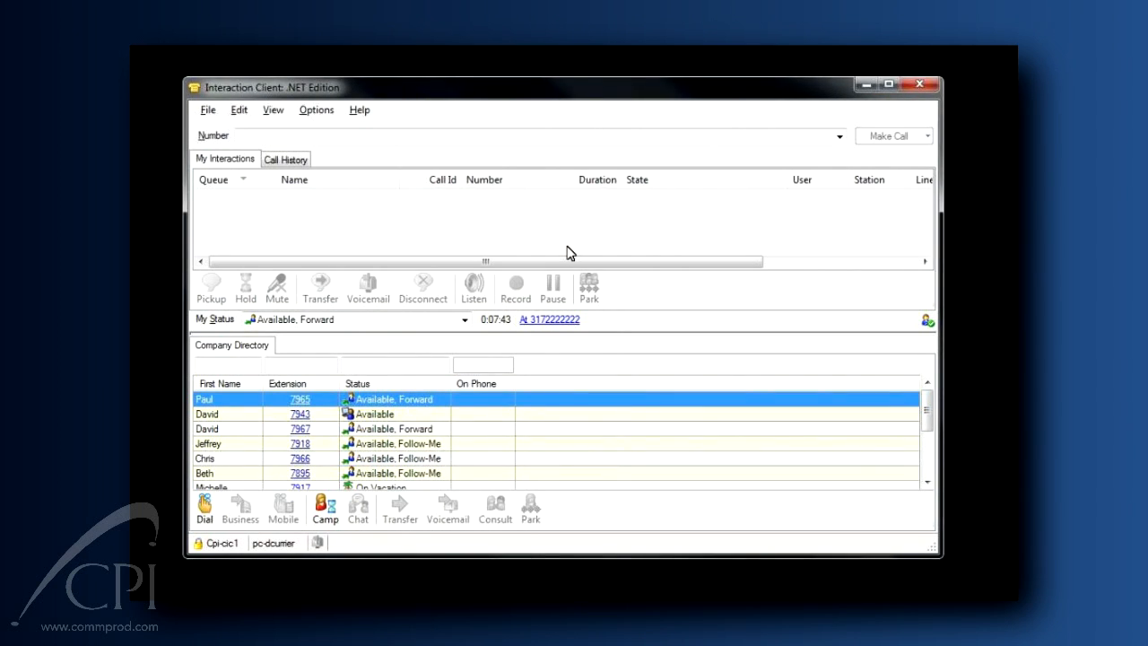
mouse_move(515, 213)
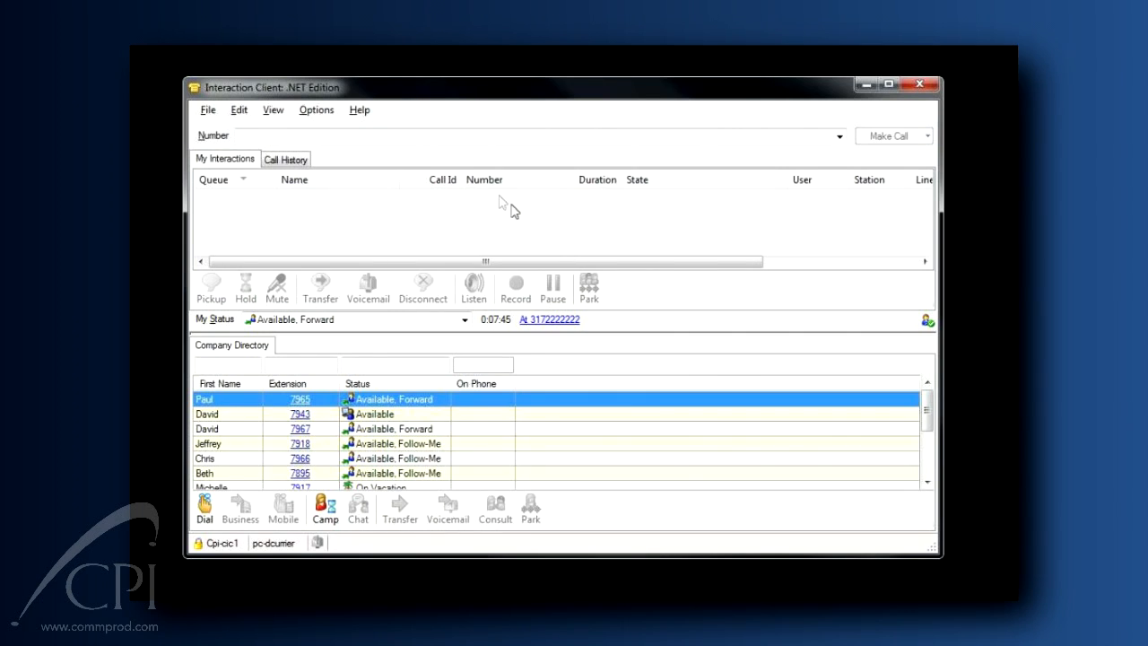
- Open Options > Configuration, review the Calls page, and close it with OK
left_click(315, 110)
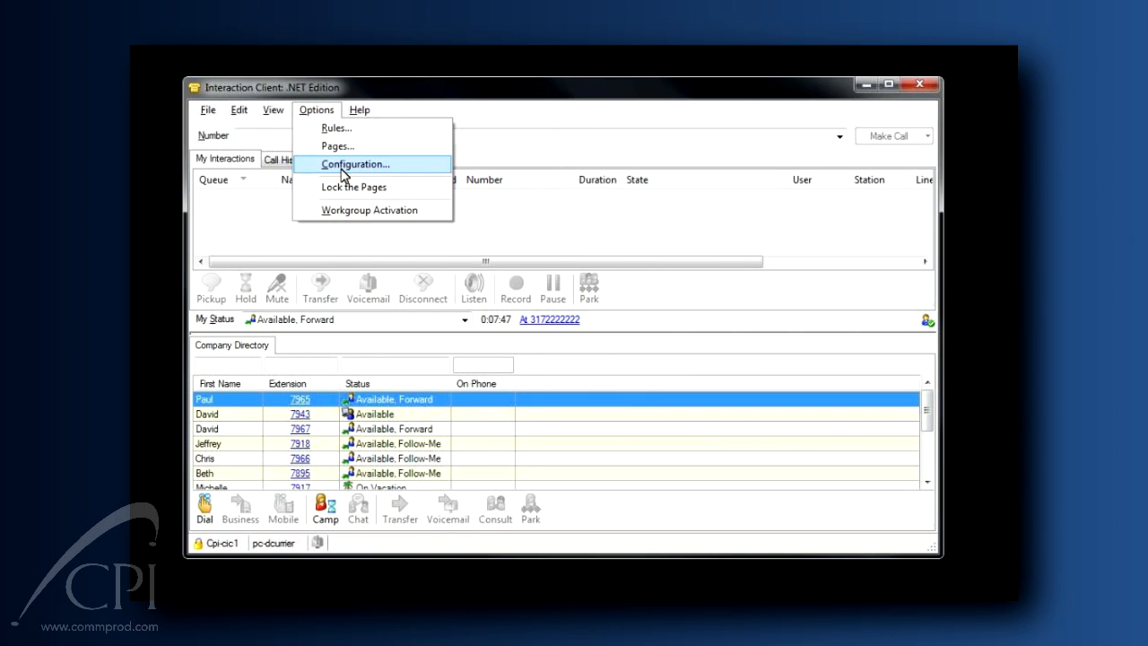
left_click(354, 164)
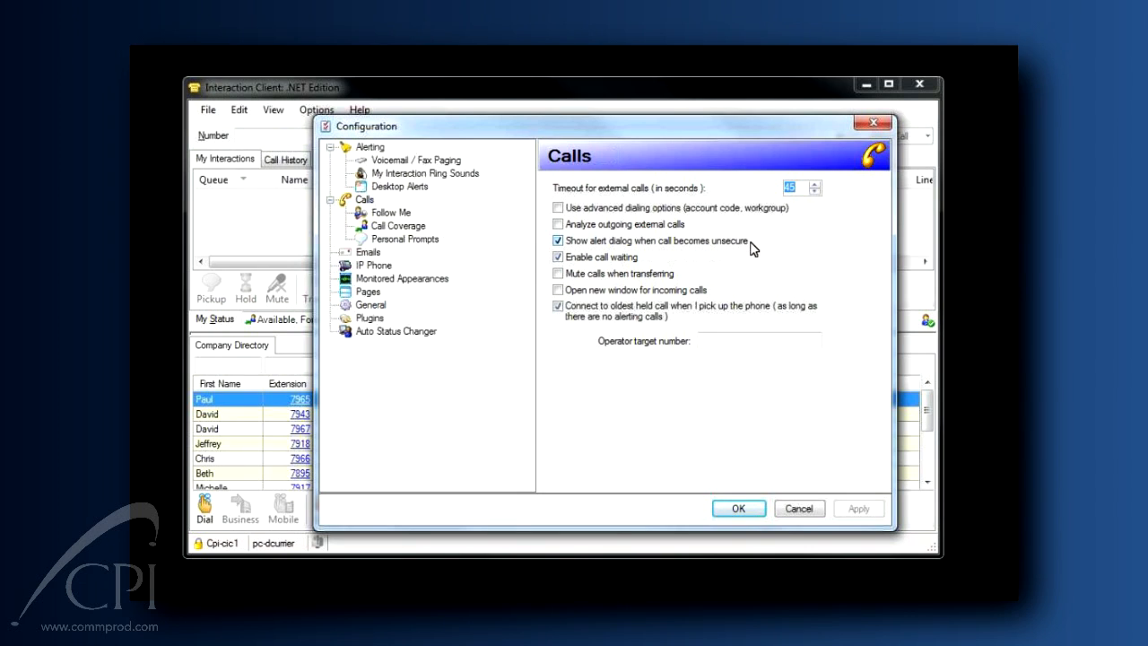
left_click(739, 508)
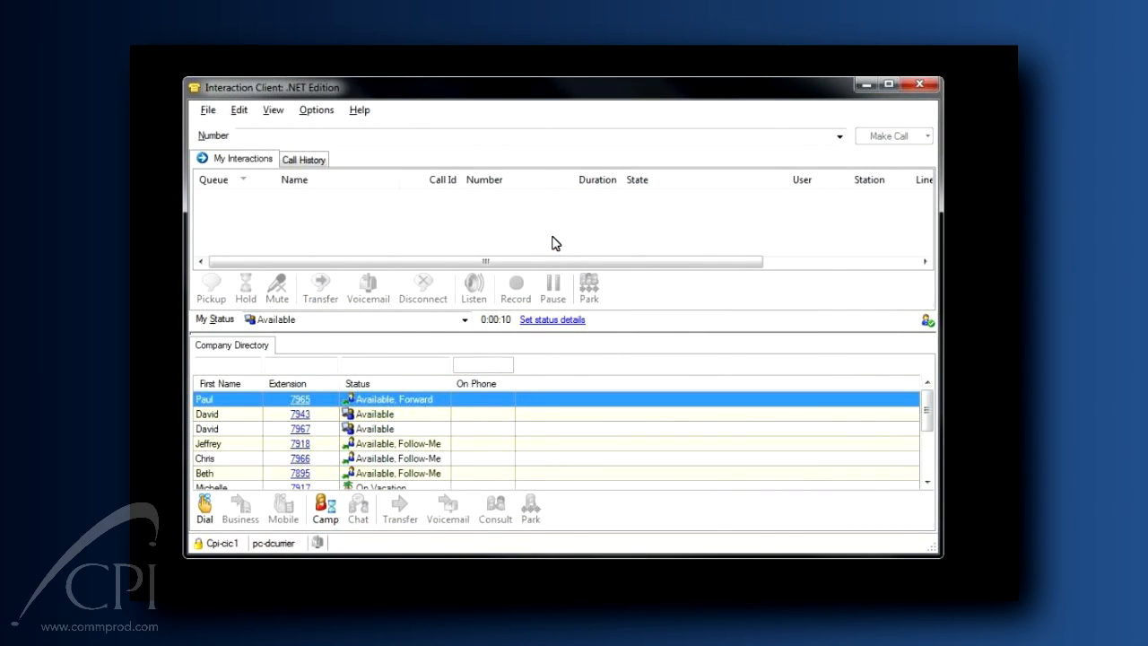
left_click(463, 319)
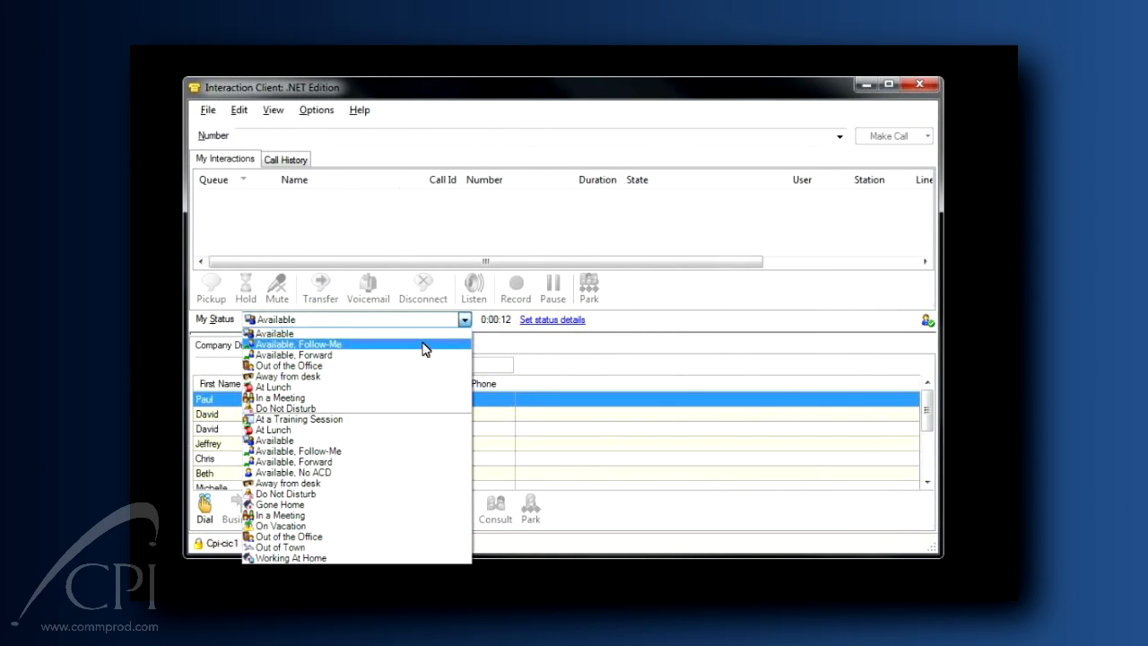
left_click(297, 344)
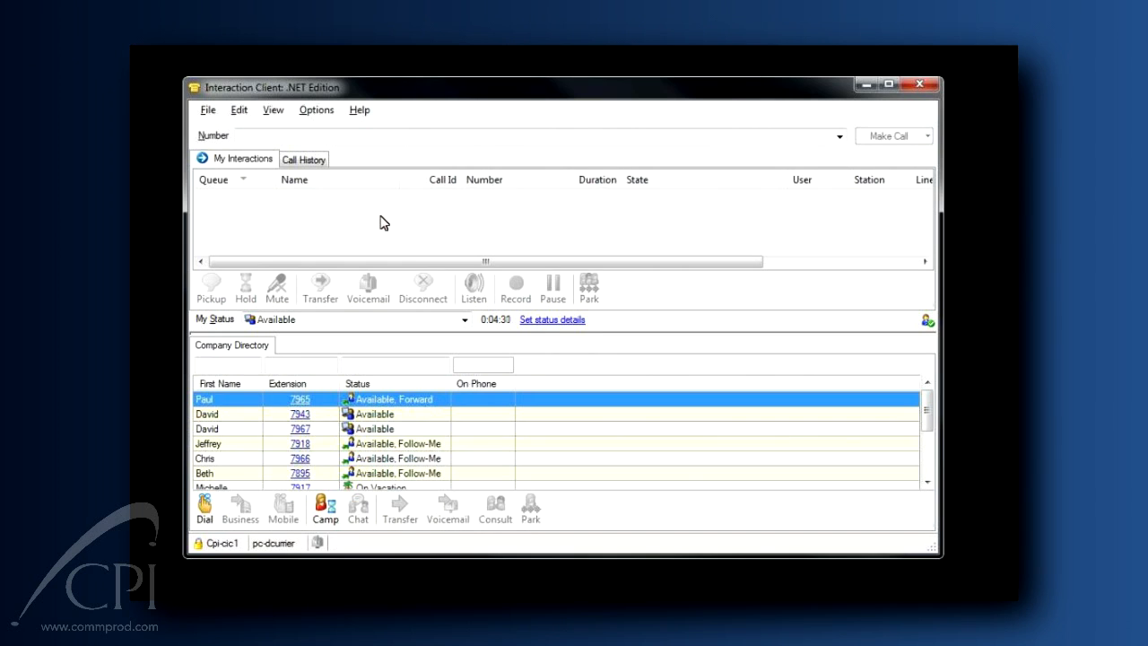
left_click(316, 109)
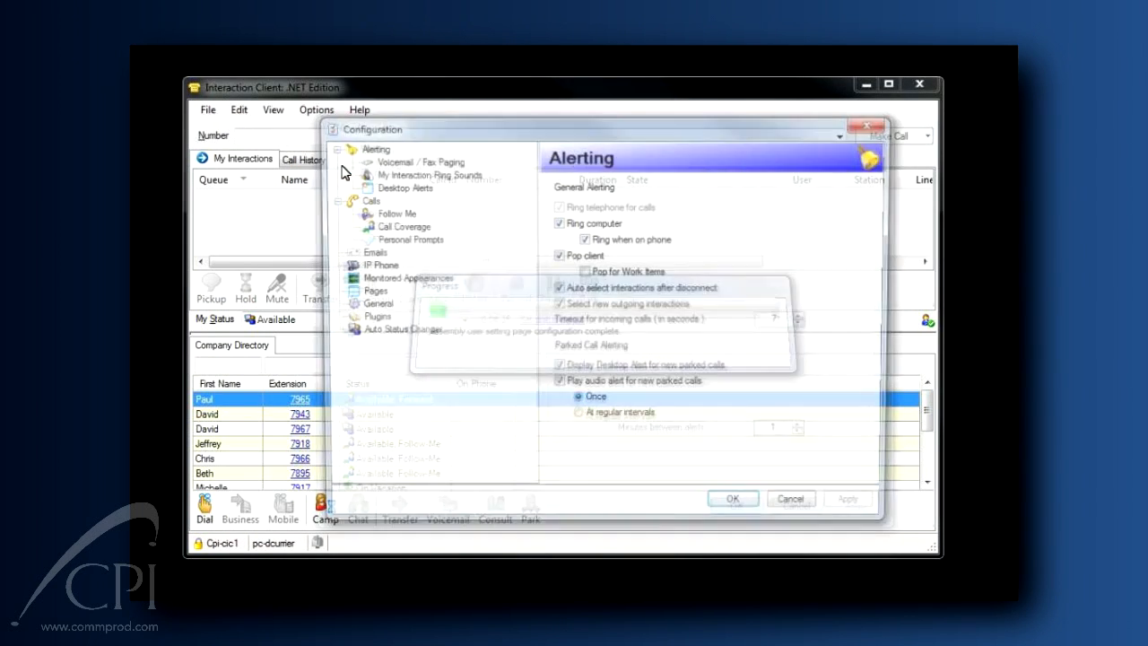
left_click(390, 213)
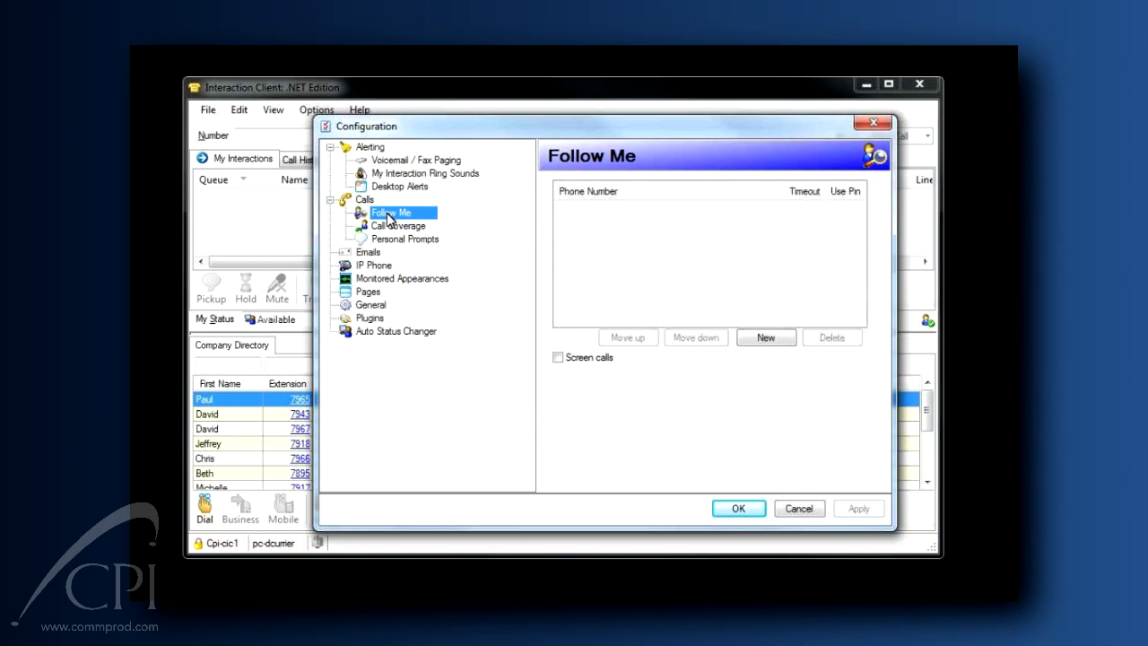
left_click(765, 337)
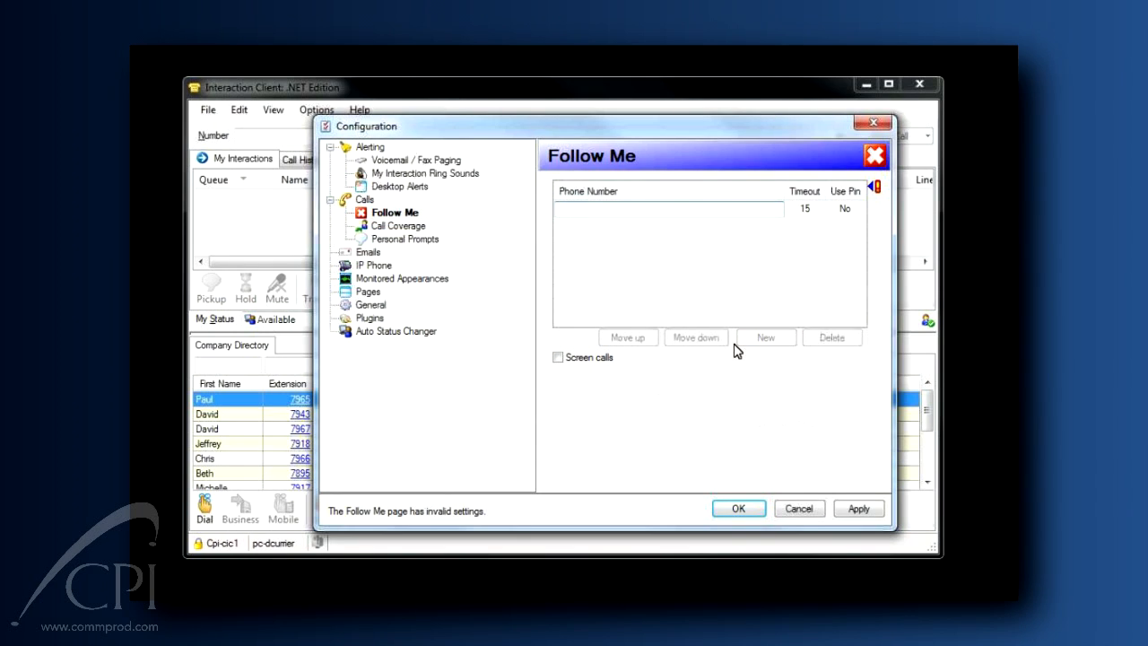
type("3172222")
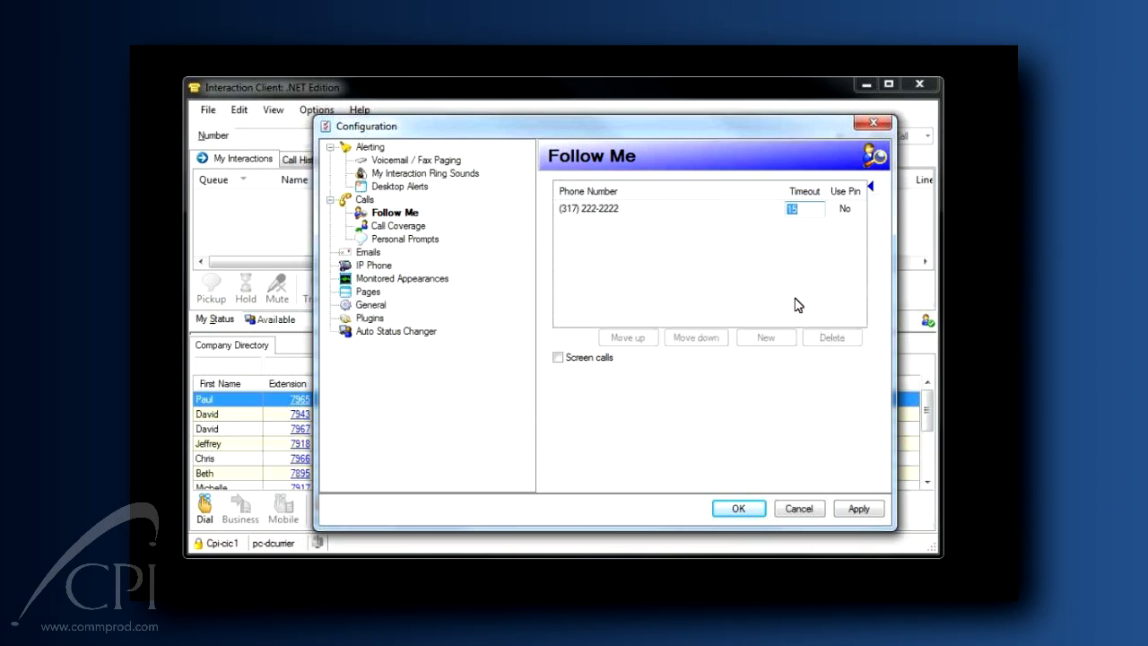
type("30")
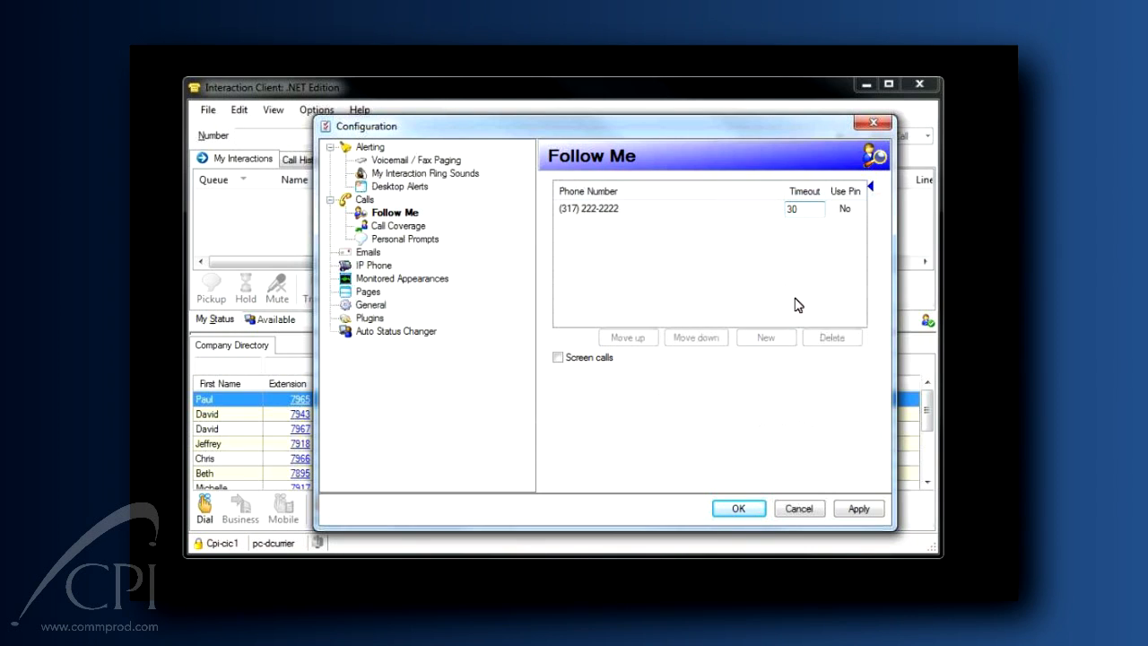
left_click(616, 207)
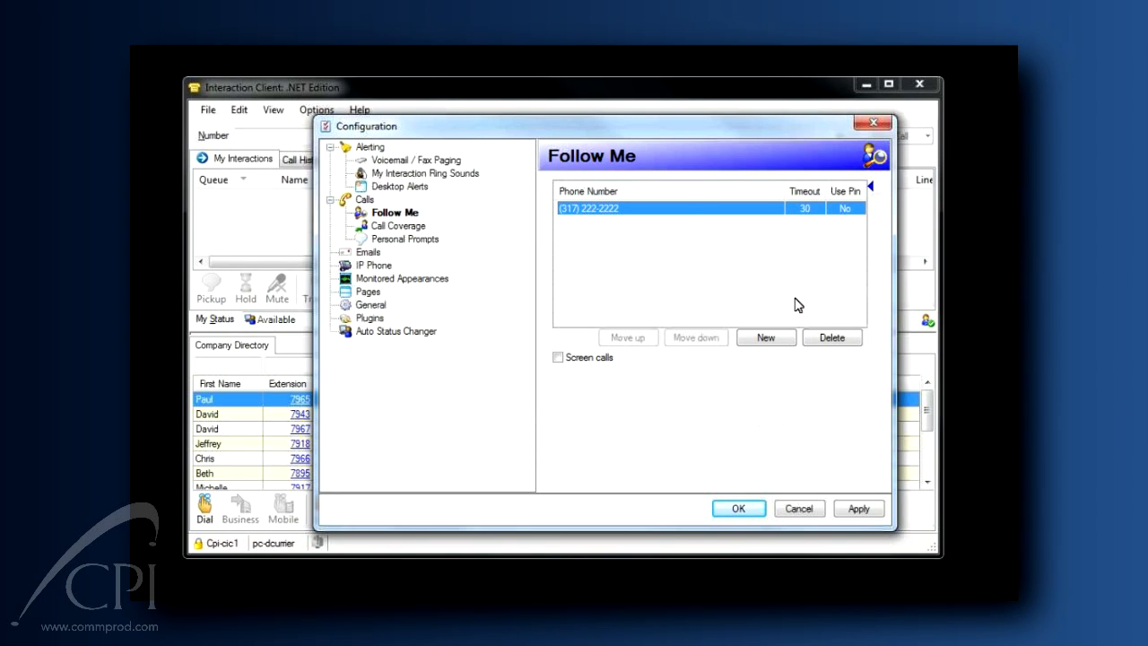
left_click(558, 357)
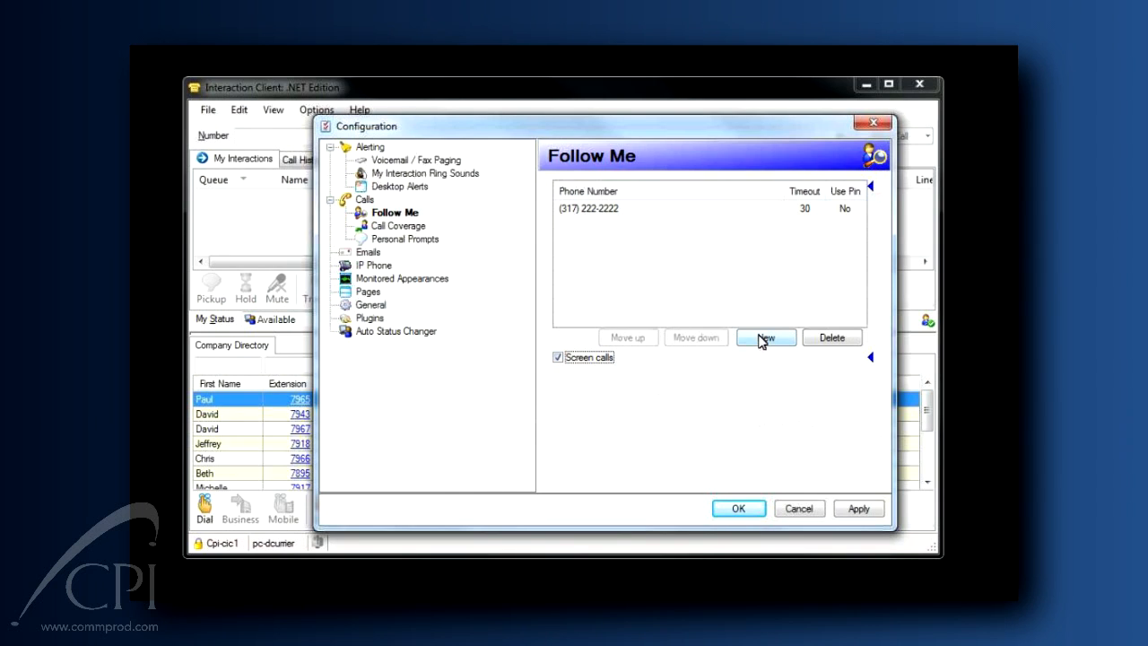
left_click(765, 337)
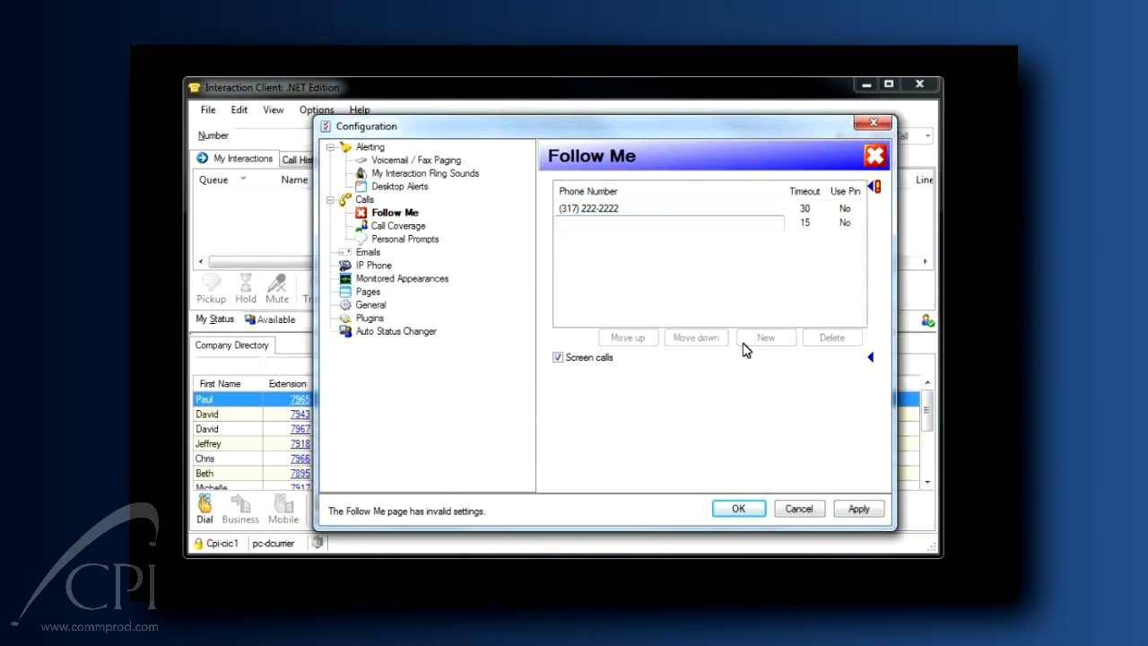
type("317333")
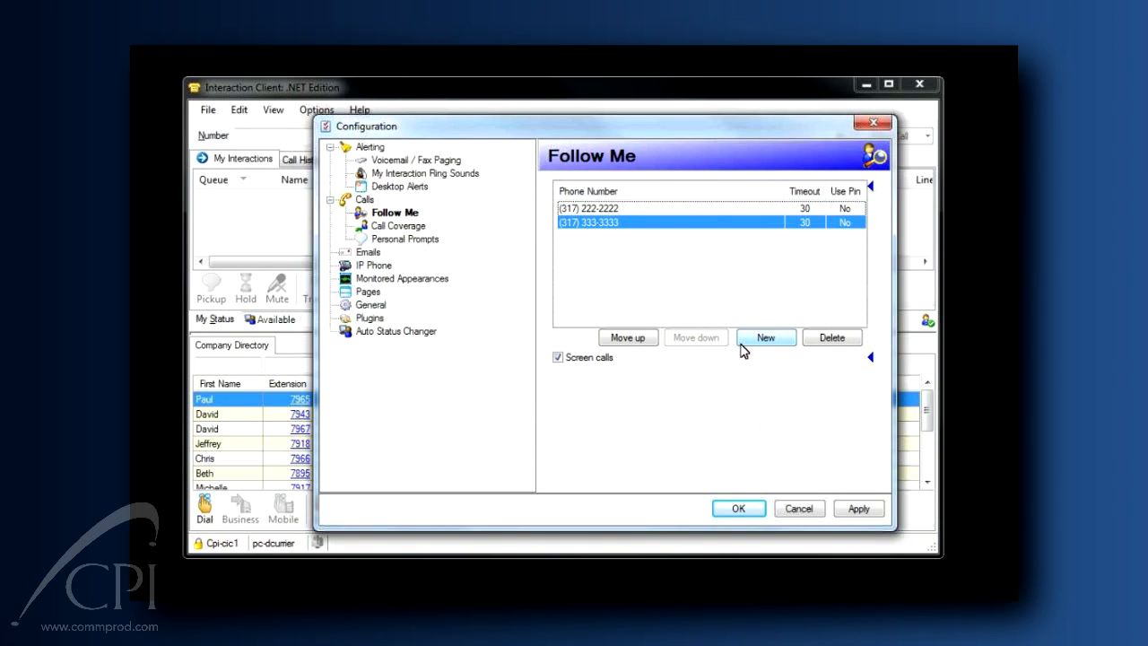
left_click(737, 507)
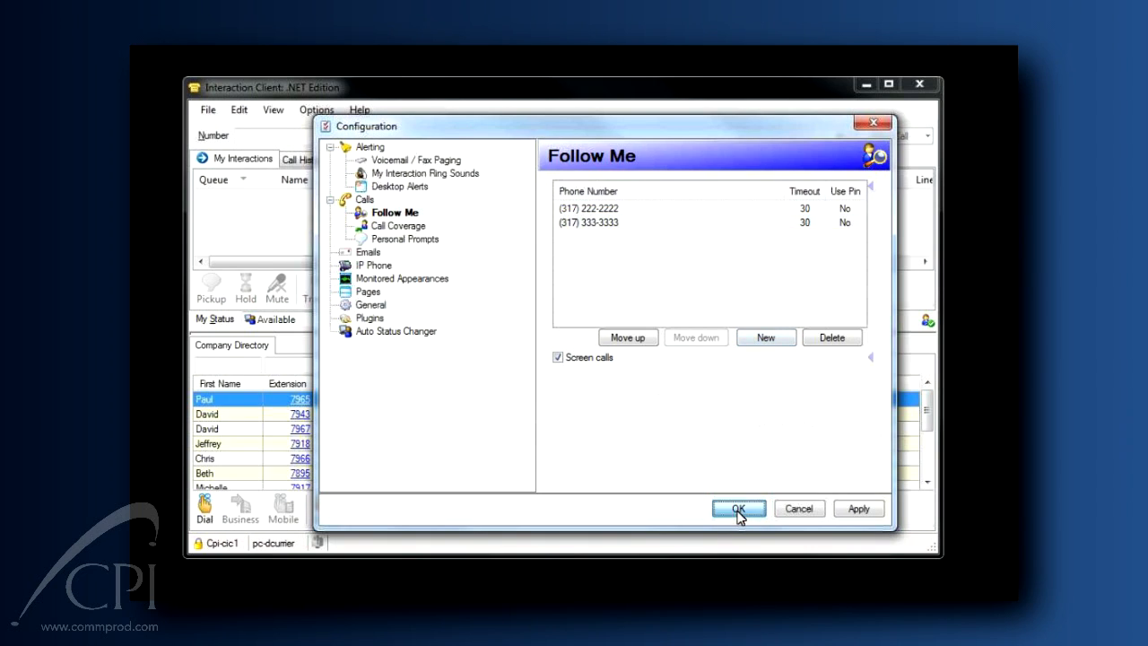
left_click(738, 508)
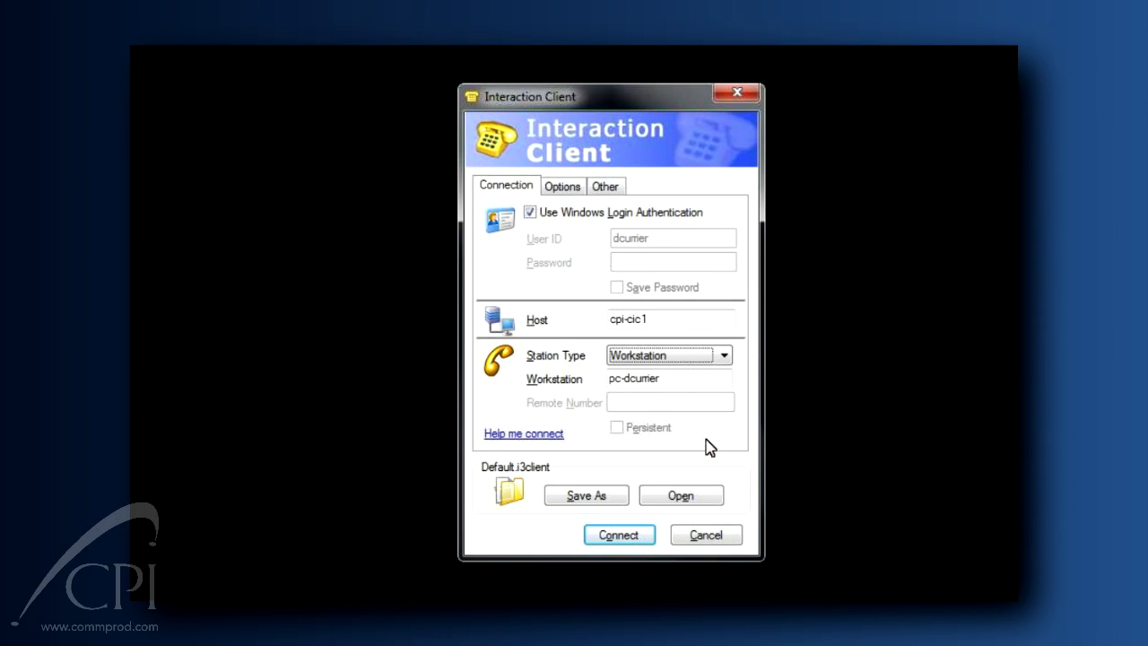
left_click(725, 355)
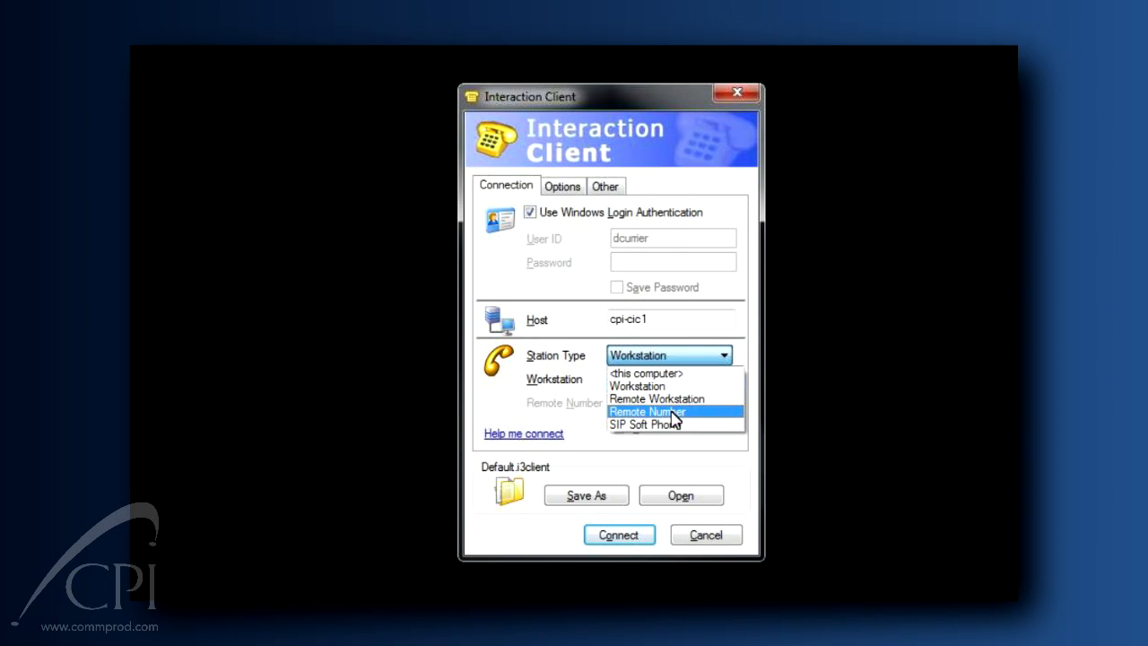
left_click(645, 411)
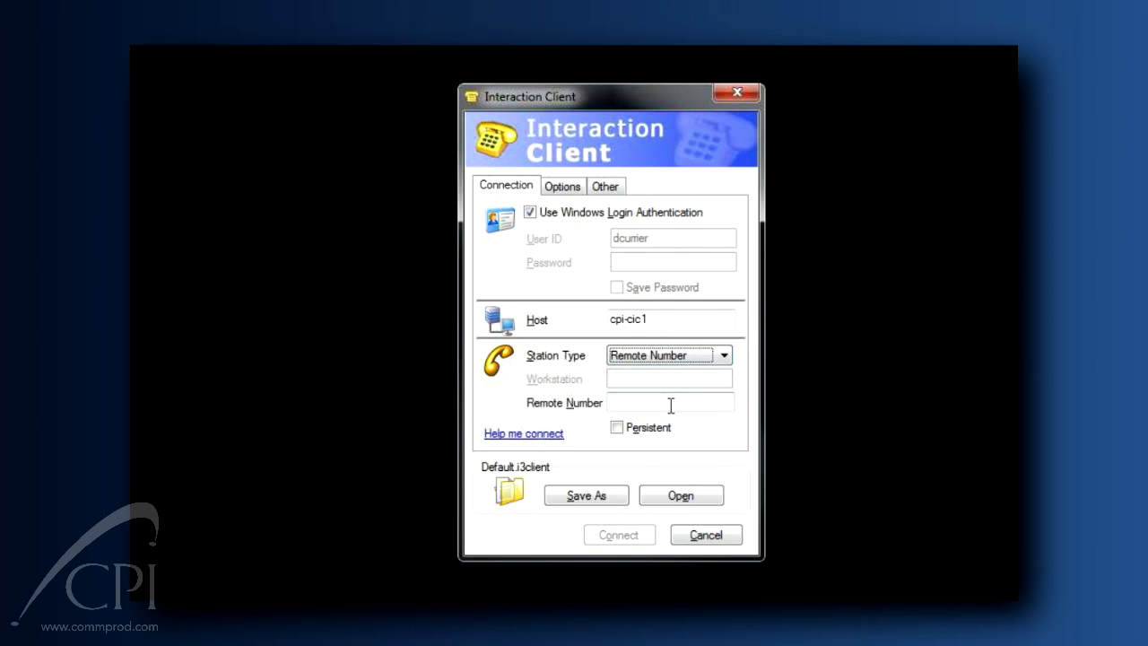
type("3172222222")
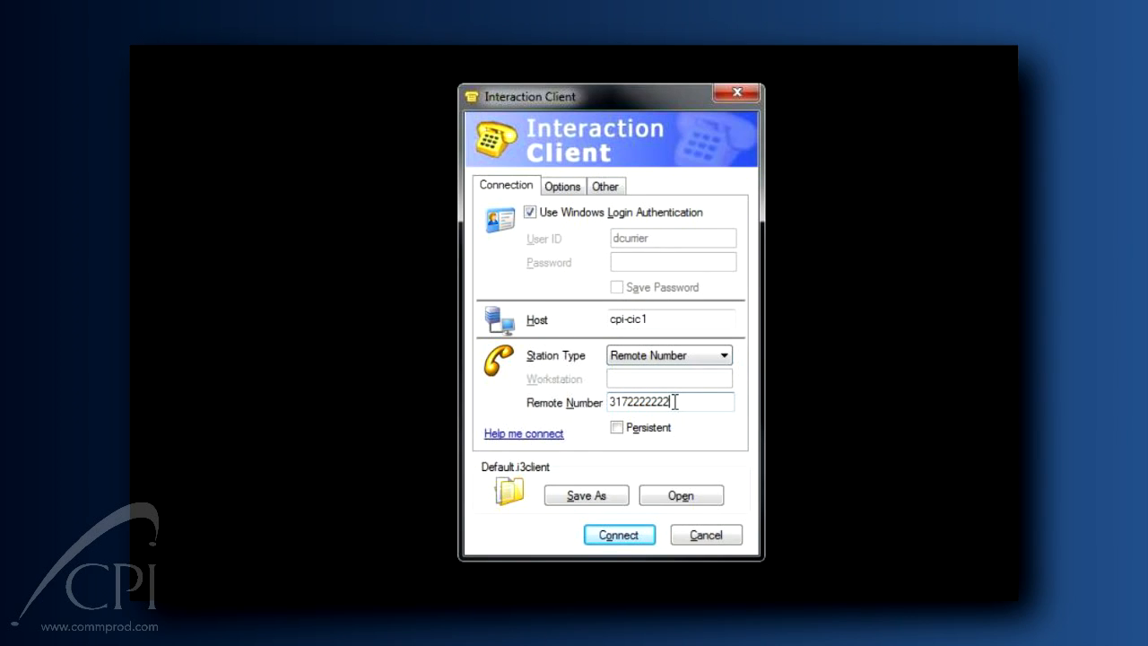
left_click(723, 355)
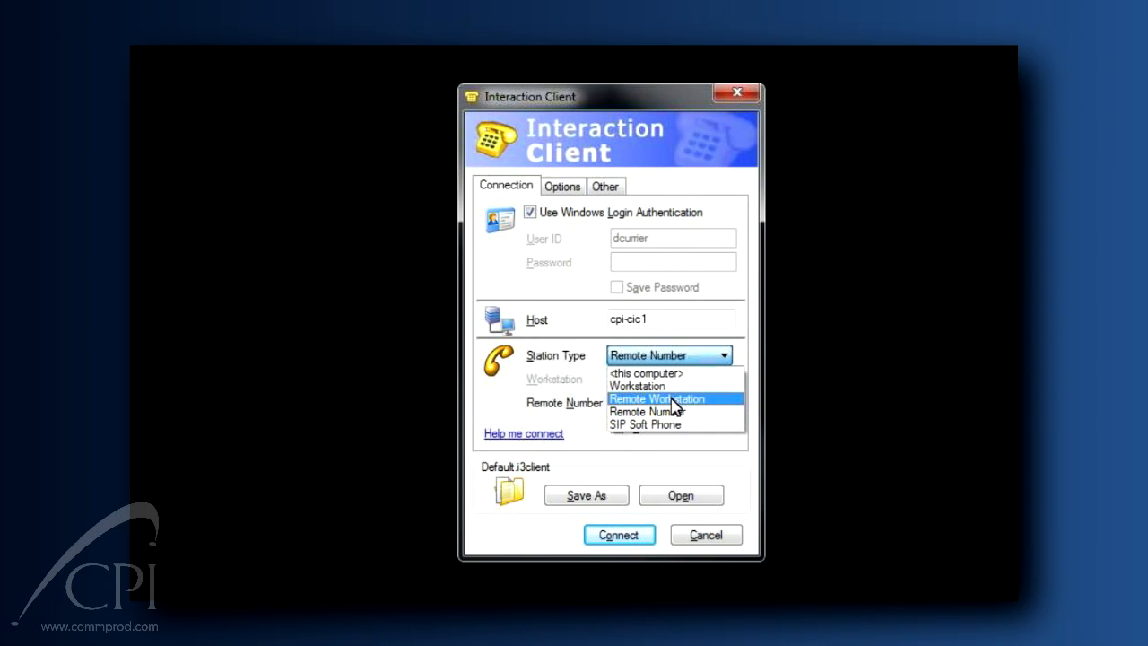
left_click(656, 398)
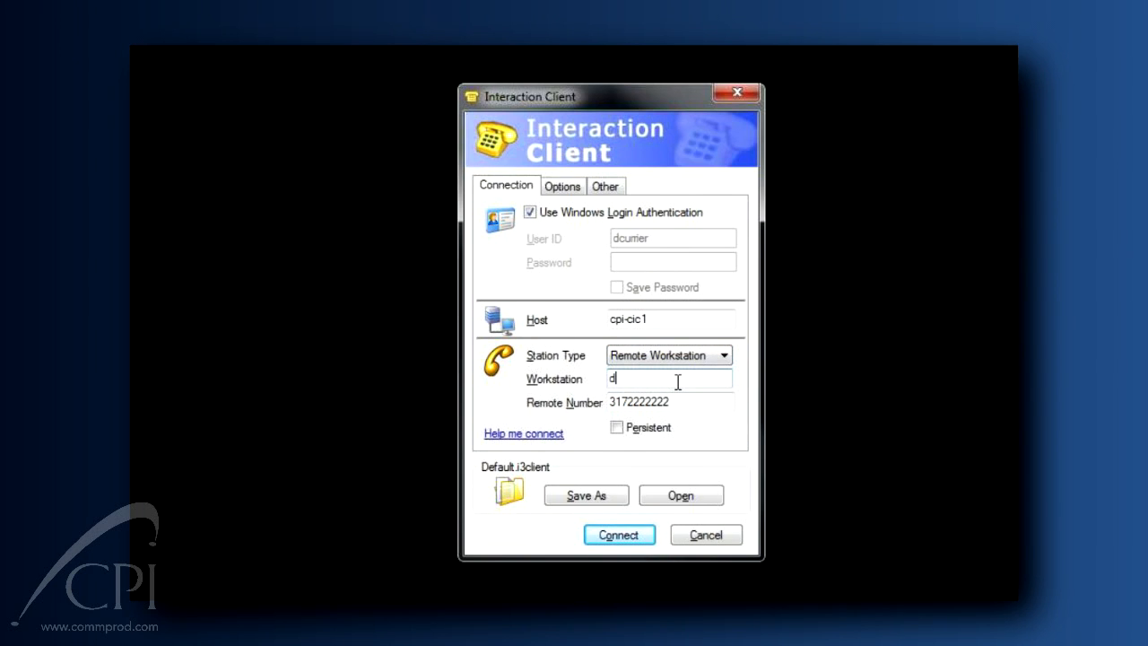
type("currier_remote")
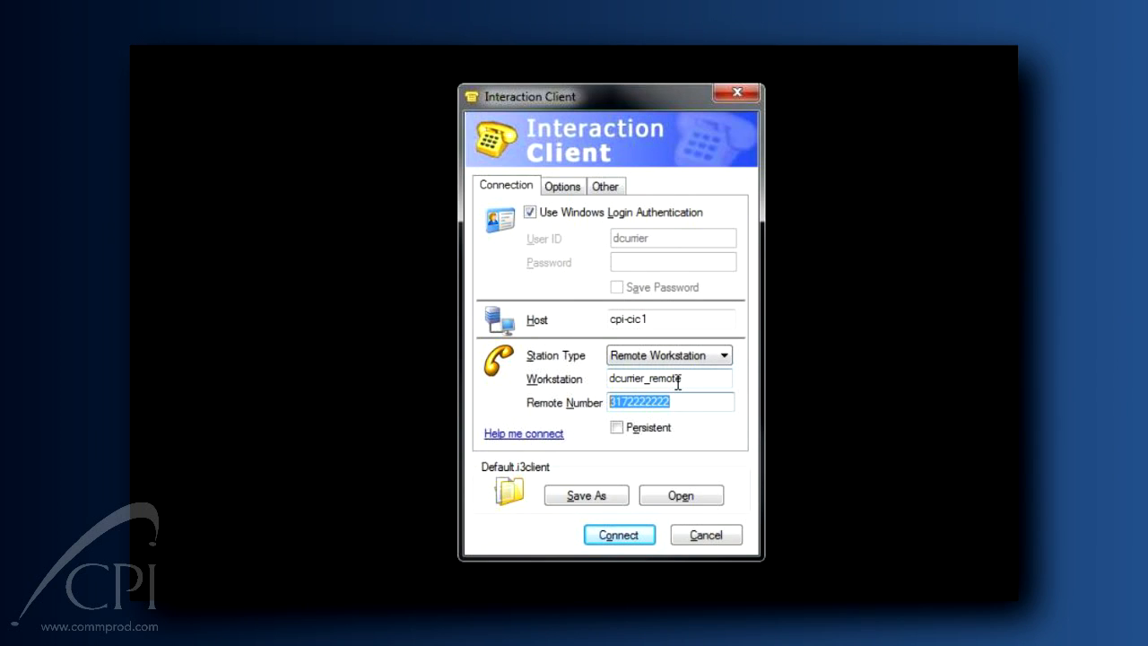
key("Delete")
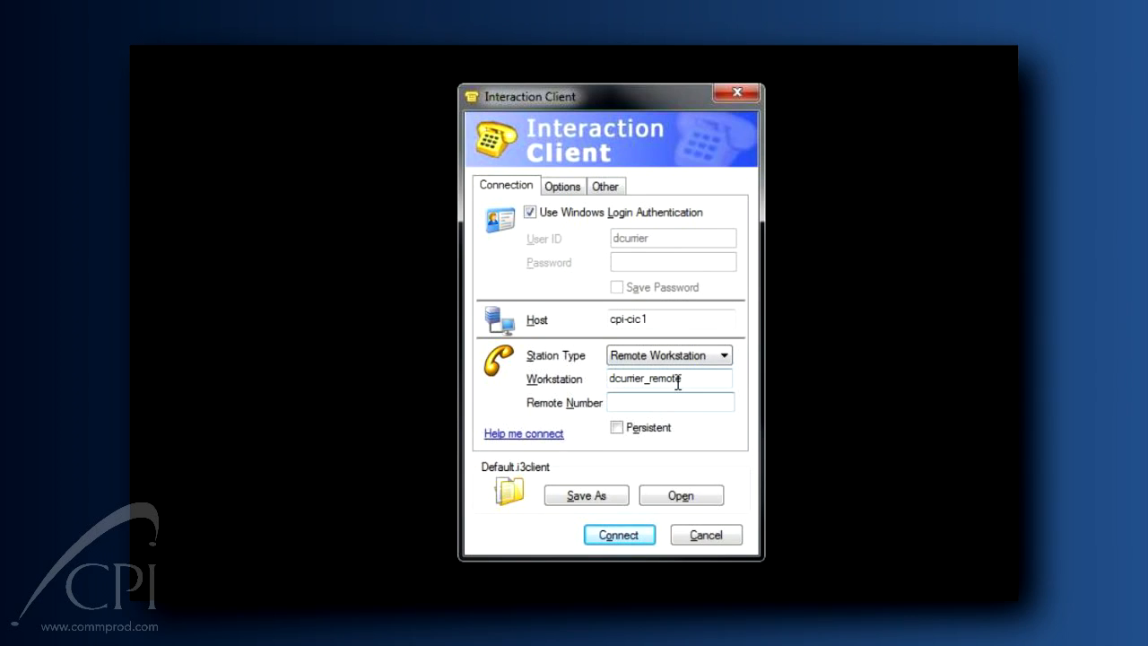
left_click(669, 402)
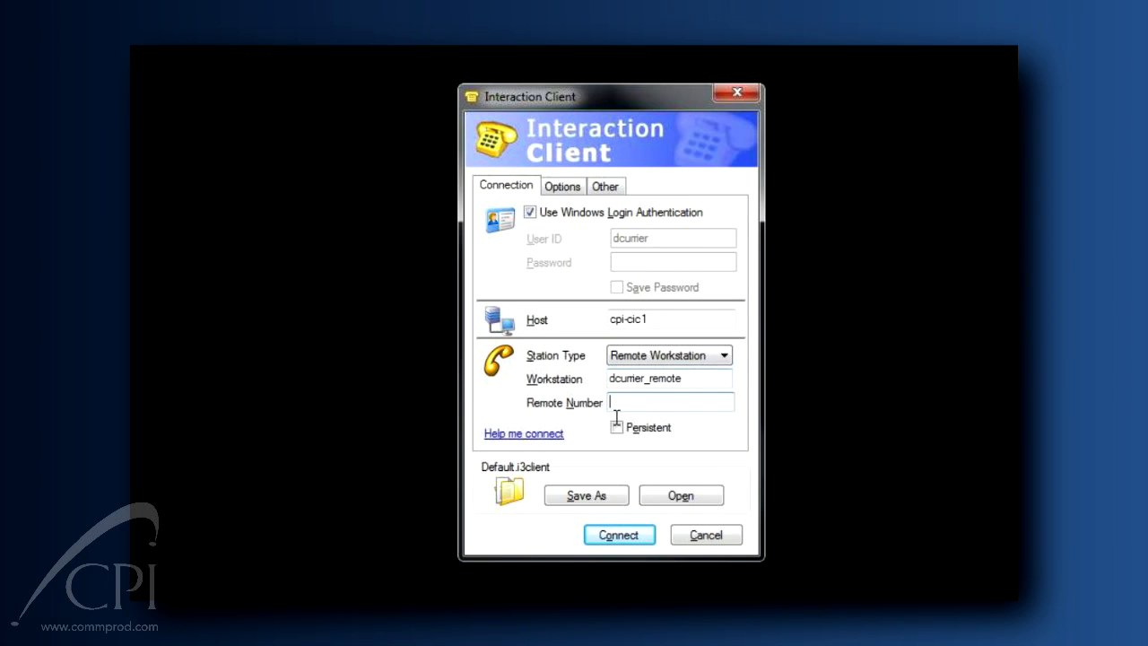
left_click(616, 427)
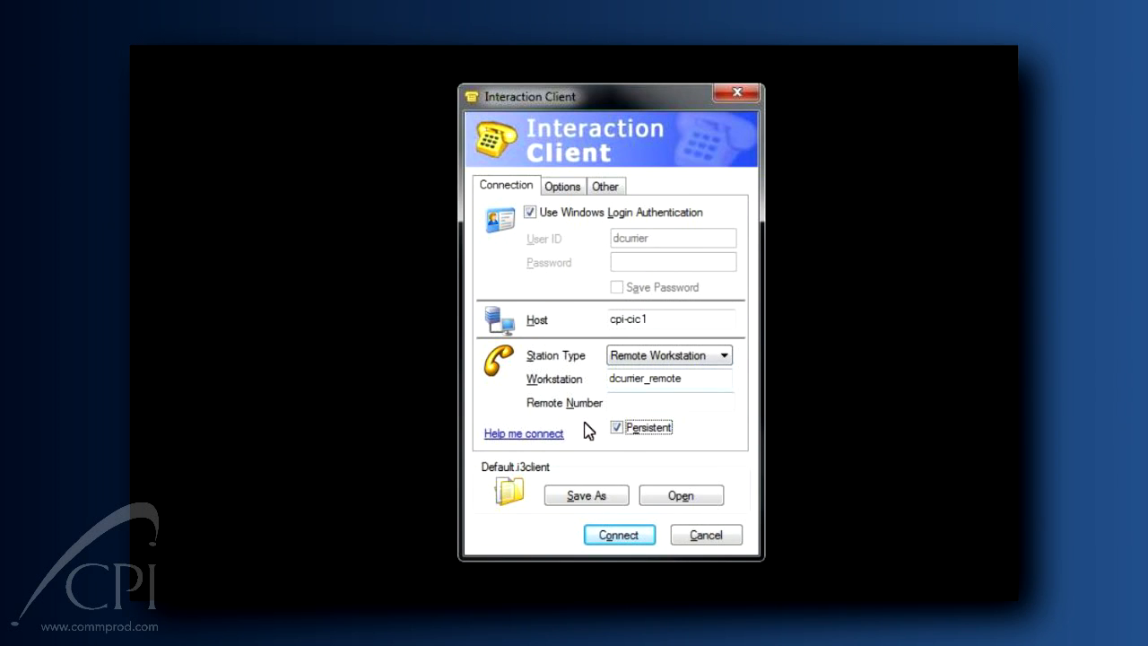